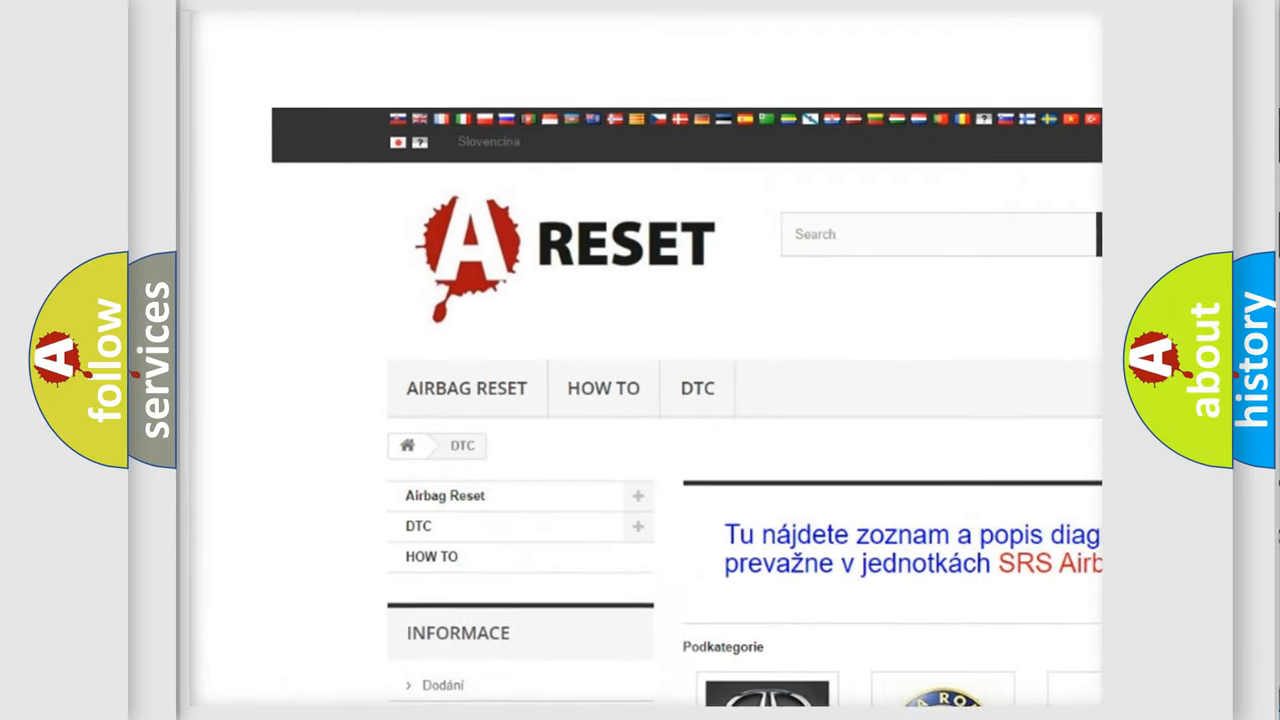
Open the Dodge DTC subcategory and scroll its trouble-code list down to the footer.
scroll(down, 3)
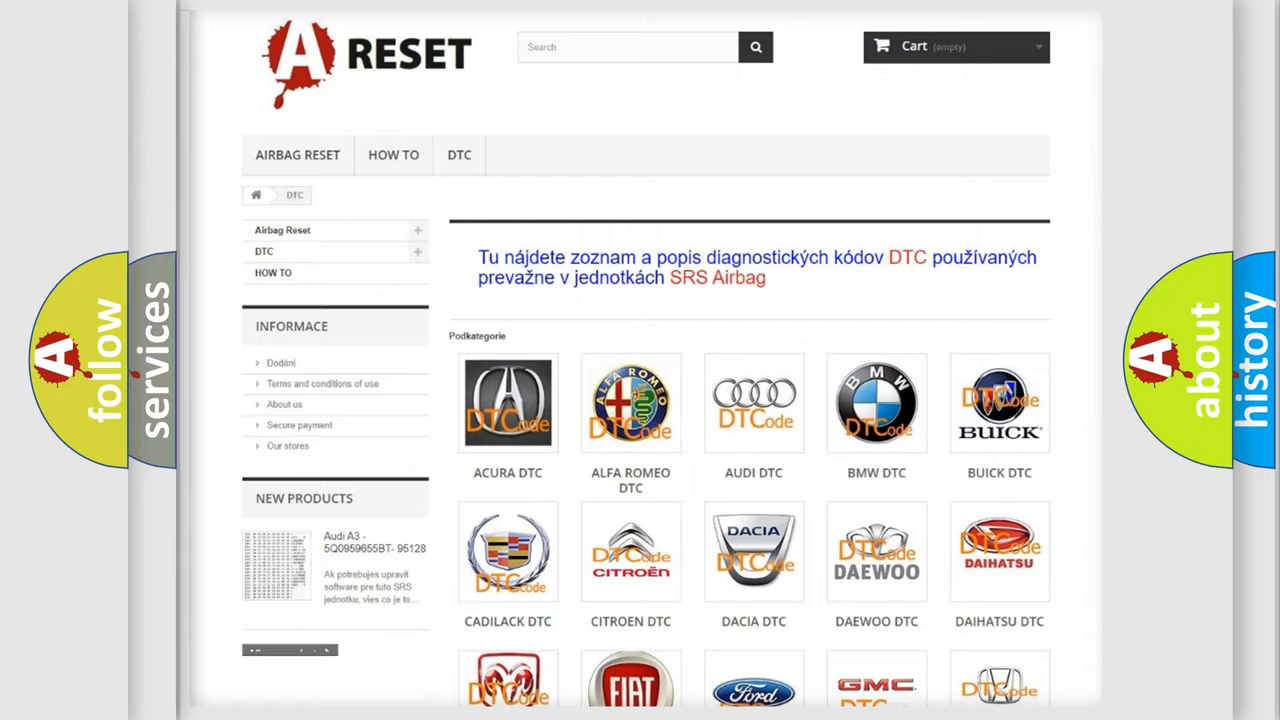
scroll(down, 3)
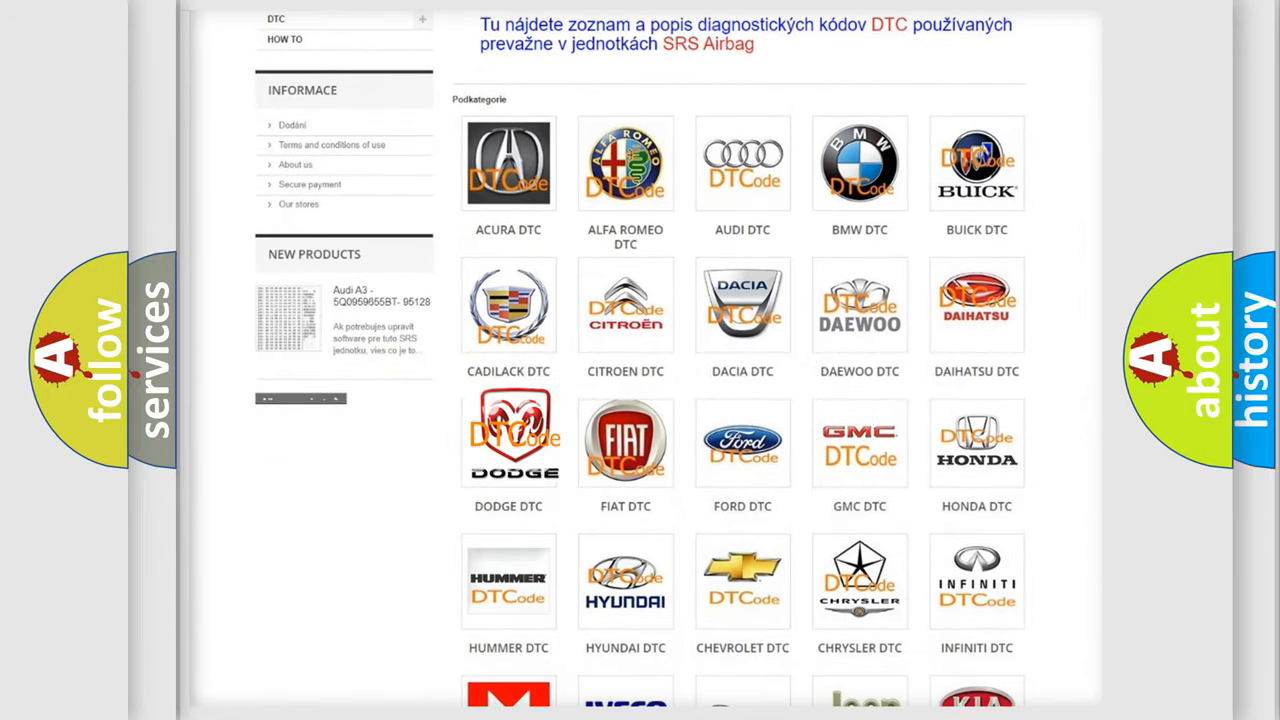
click(508, 444)
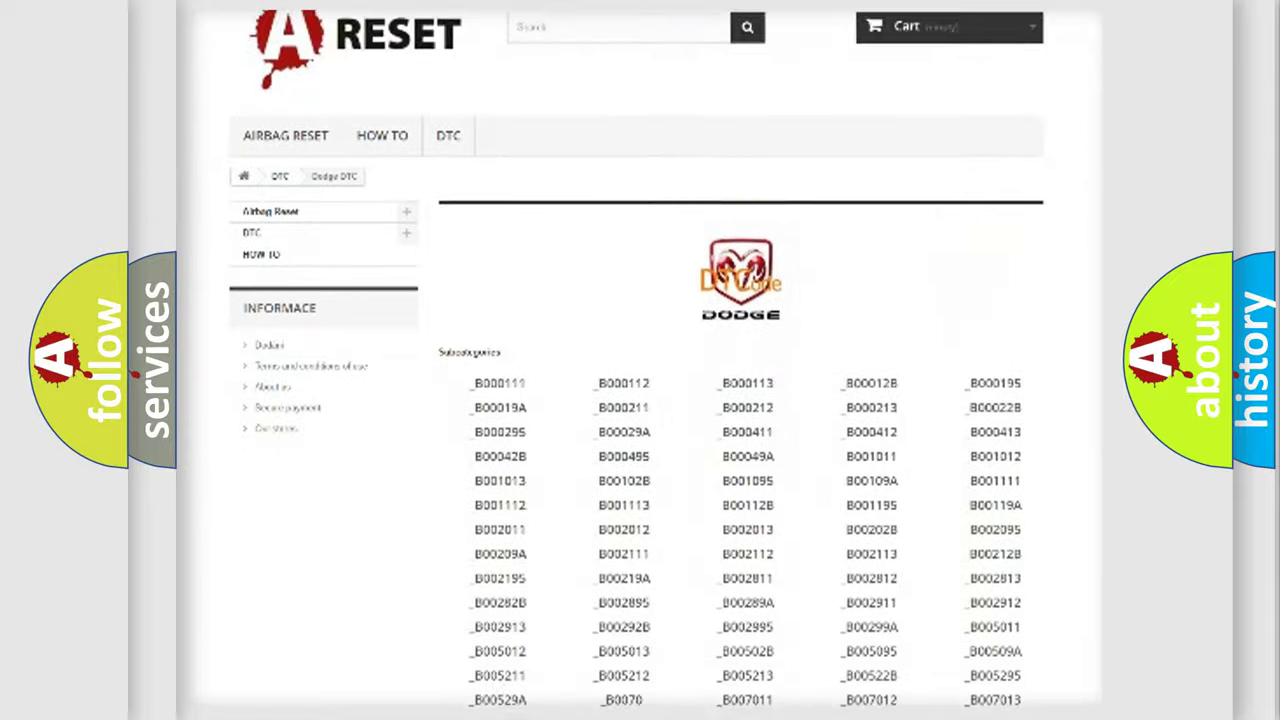
scroll(down, 3)
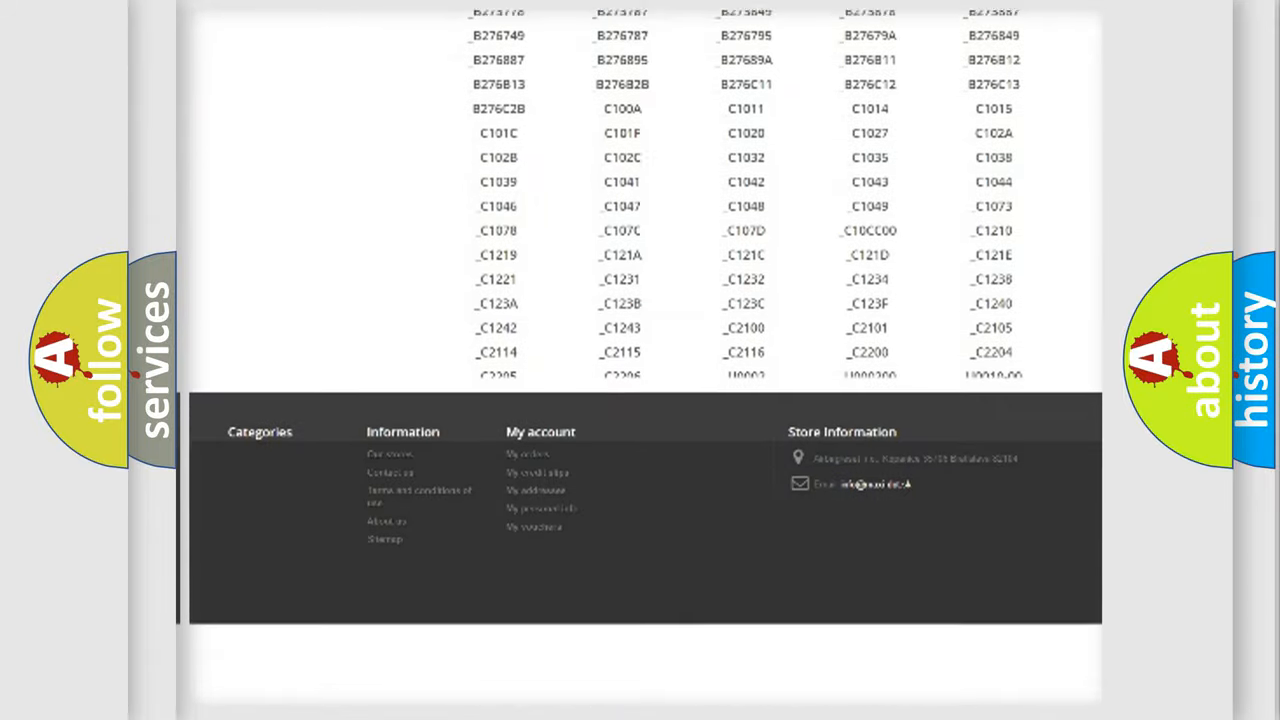